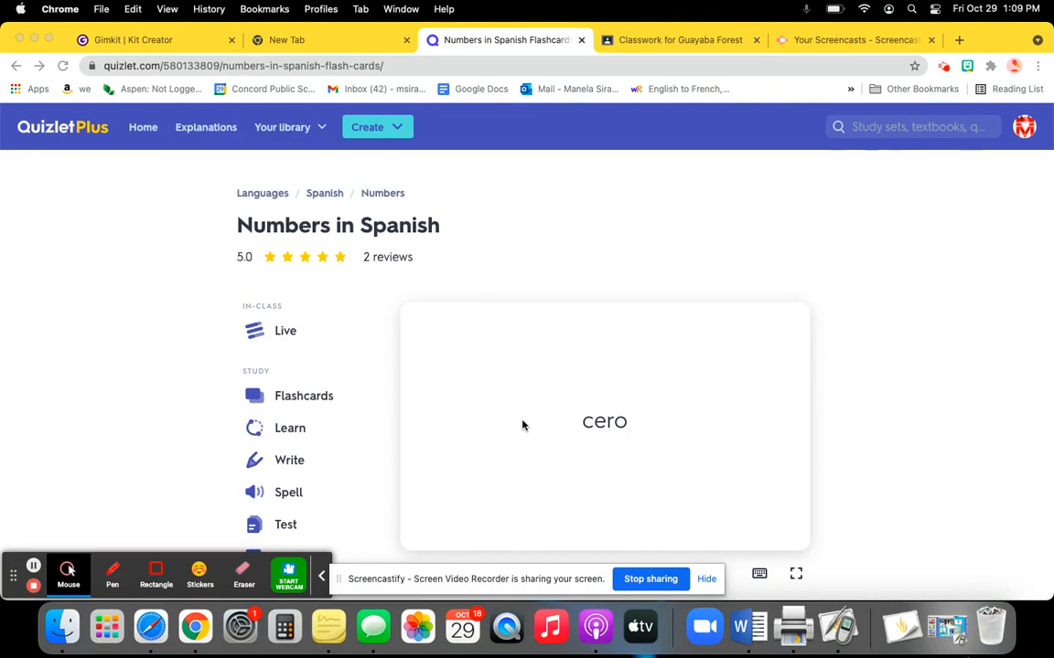
{"action": "mouse_move", "coordinate": [695, 498]}
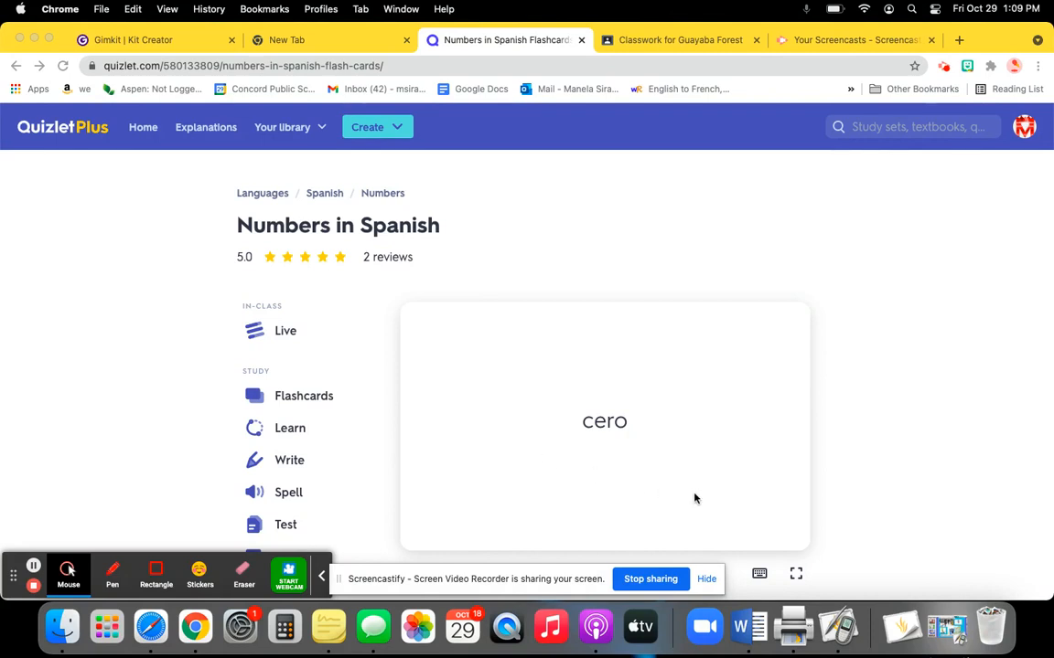
Reveal the three-dot options menu for the Numbers in Spanish set.
{"action": "scroll", "scroll_direction": "down", "scroll_amount": 3}
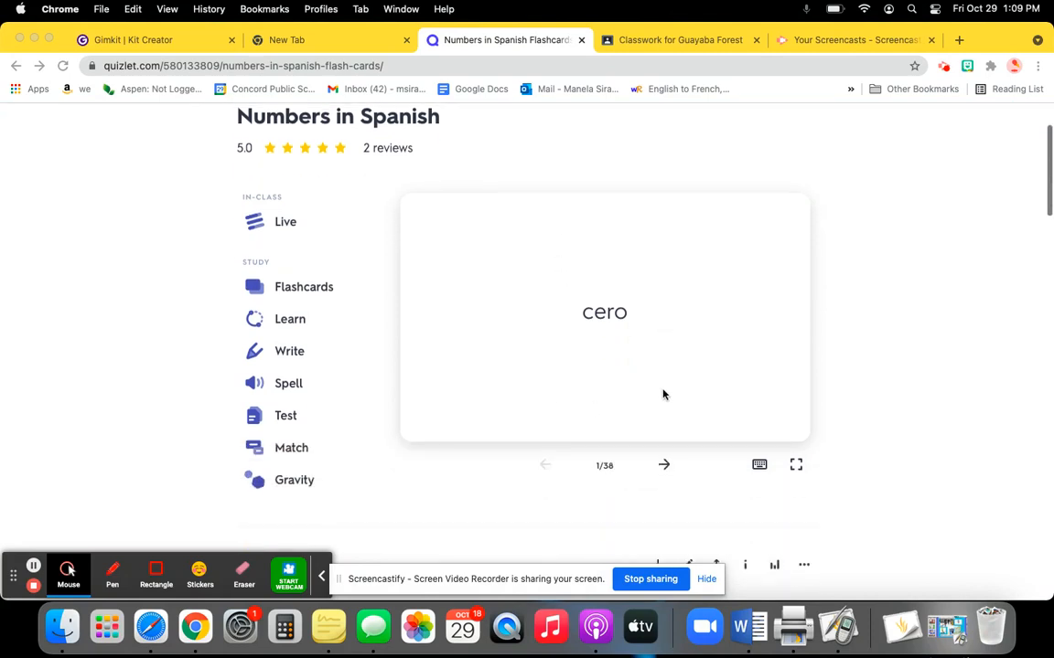
{"action": "scroll", "scroll_direction": "down", "scroll_amount": 3}
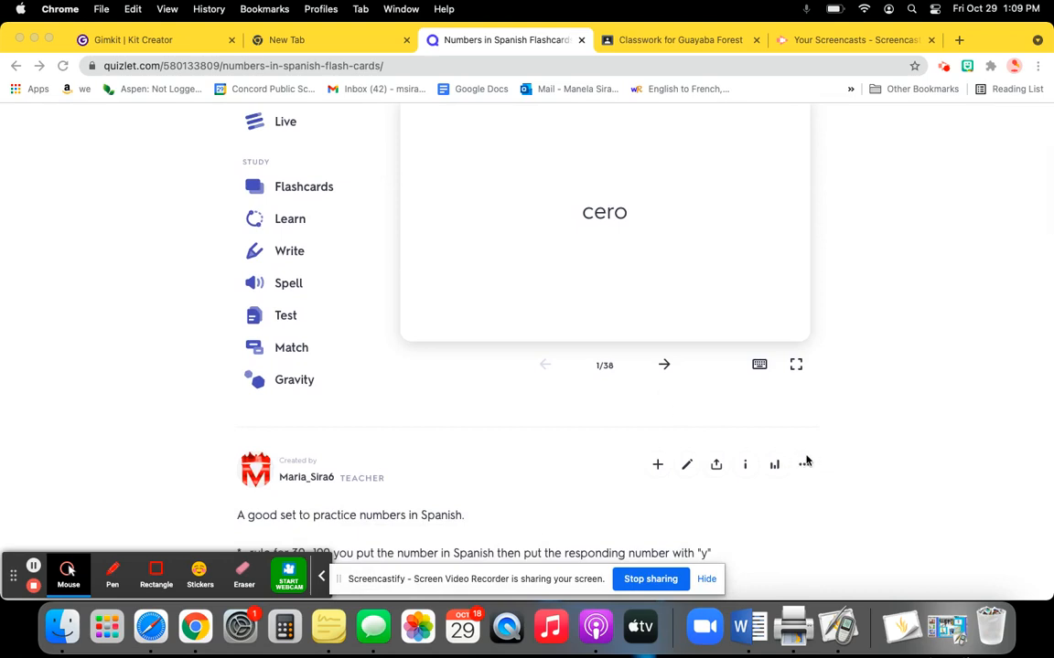
{"action": "left_click", "coordinate": [805, 465]}
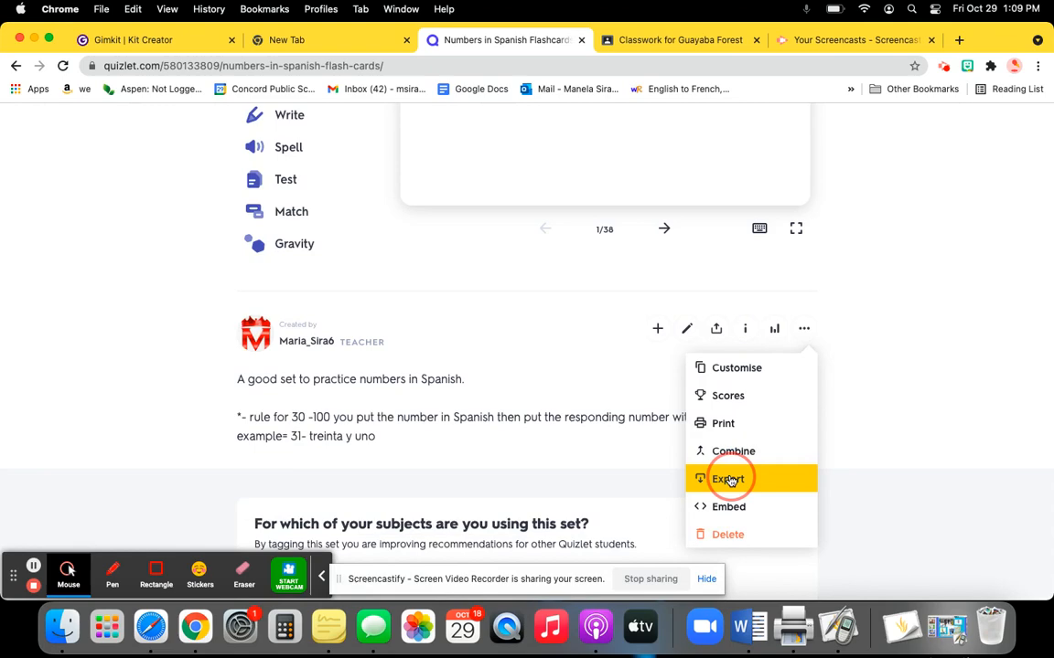
Export the set as tab/new-line text and copy it to the clipboard.
{"action": "left_click", "coordinate": [730, 480]}
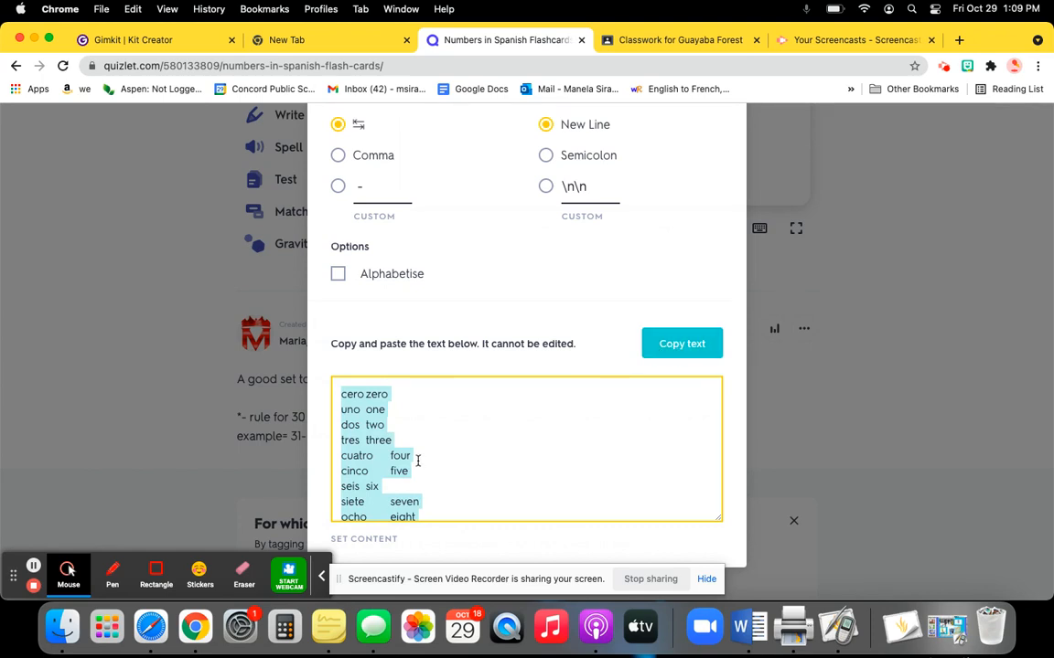
{"action": "left_click", "coordinate": [680, 344]}
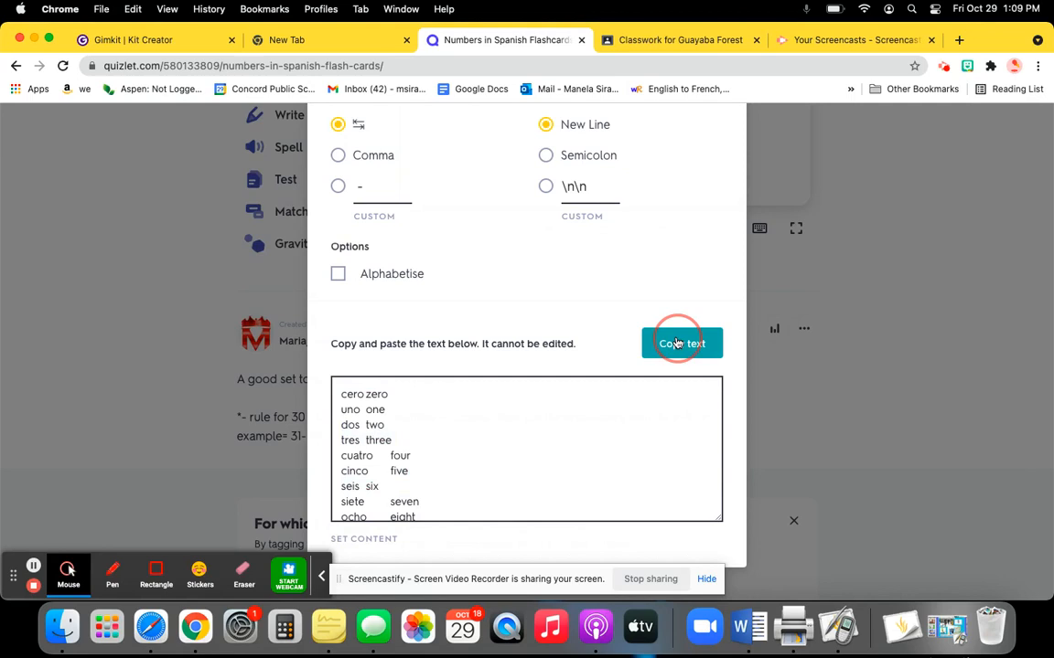
{"action": "left_click", "coordinate": [681, 344]}
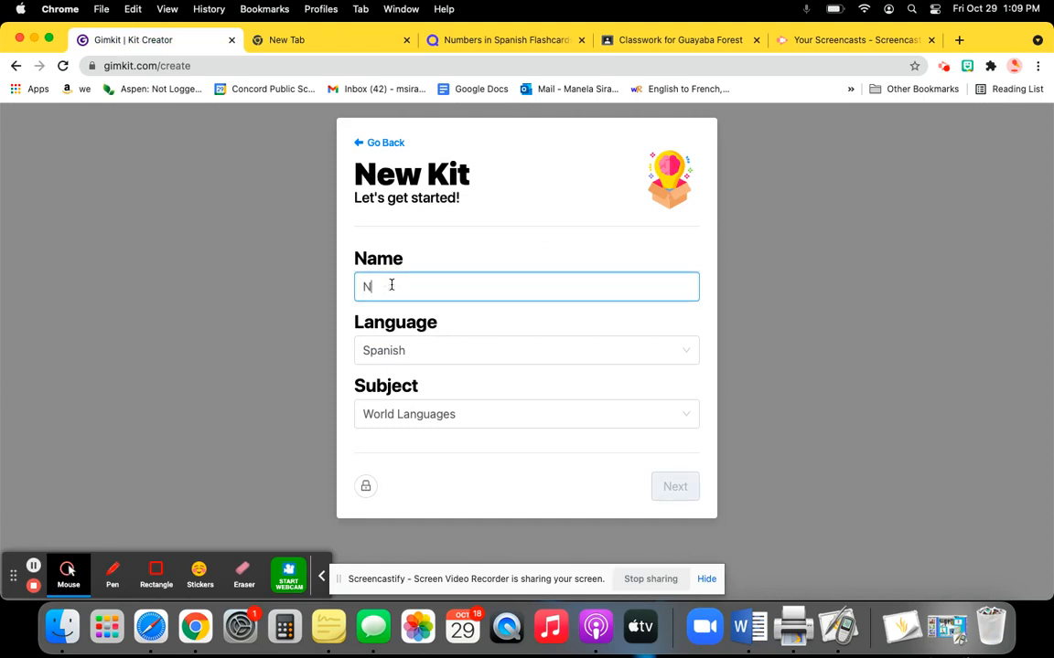
Name the new kit 'Numbers', keeping Spanish and World Languages, and continue.
{"action": "type", "text": "umbers"}
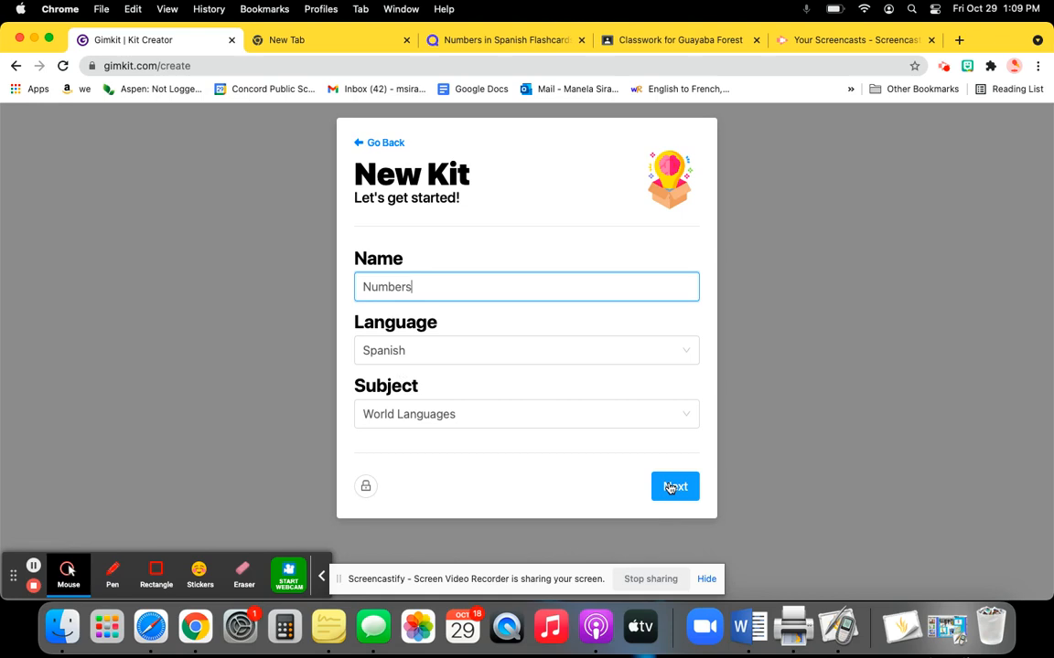
{"action": "left_click", "coordinate": [674, 486]}
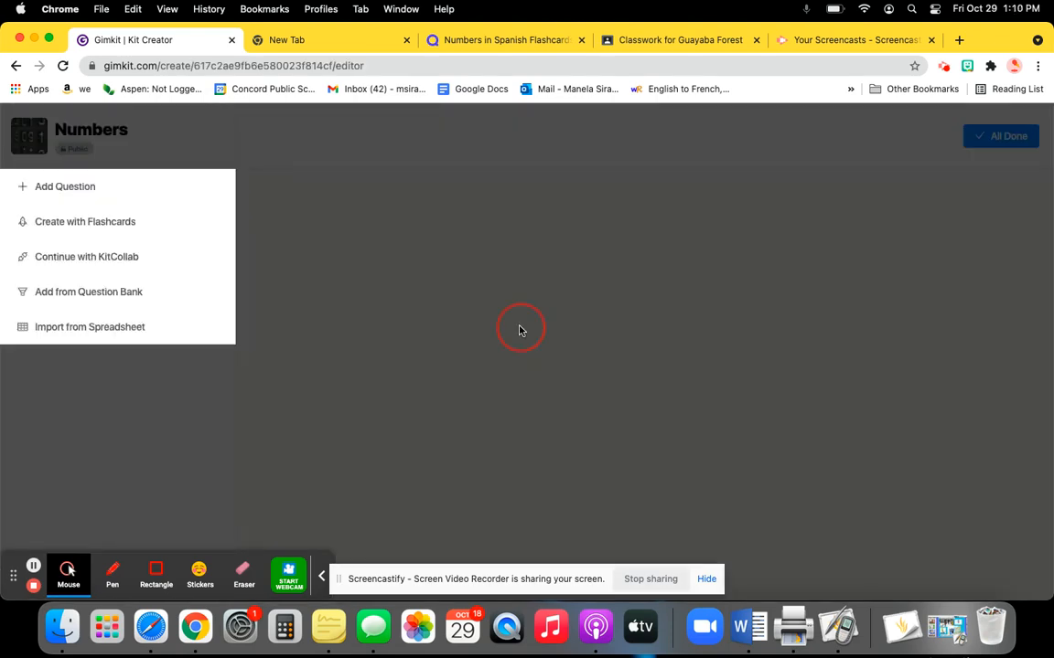
{"action": "mouse_move", "coordinate": [75, 276]}
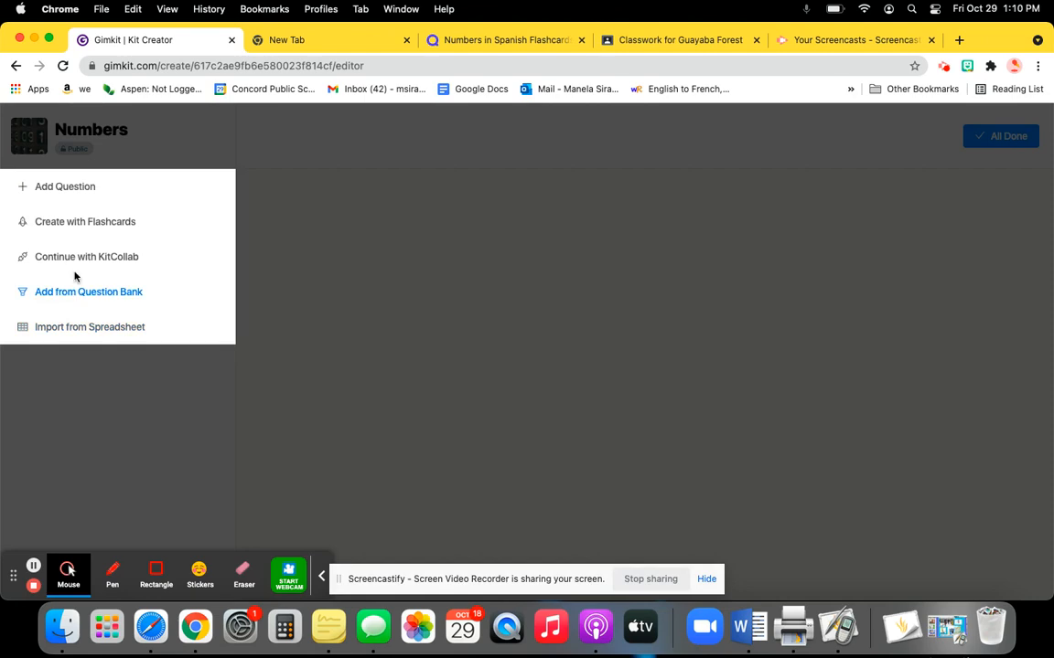
{"action": "mouse_move", "coordinate": [90, 256]}
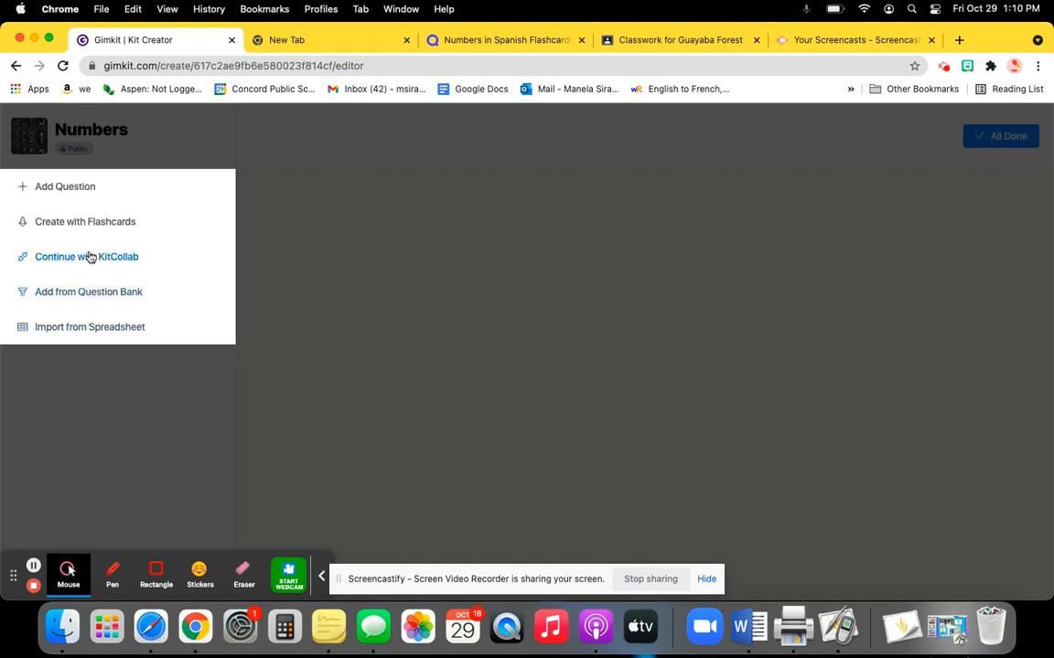
Choose Create with Flashcards and then Import Flashcards for the Numbers kit.
{"action": "left_click", "coordinate": [84, 221]}
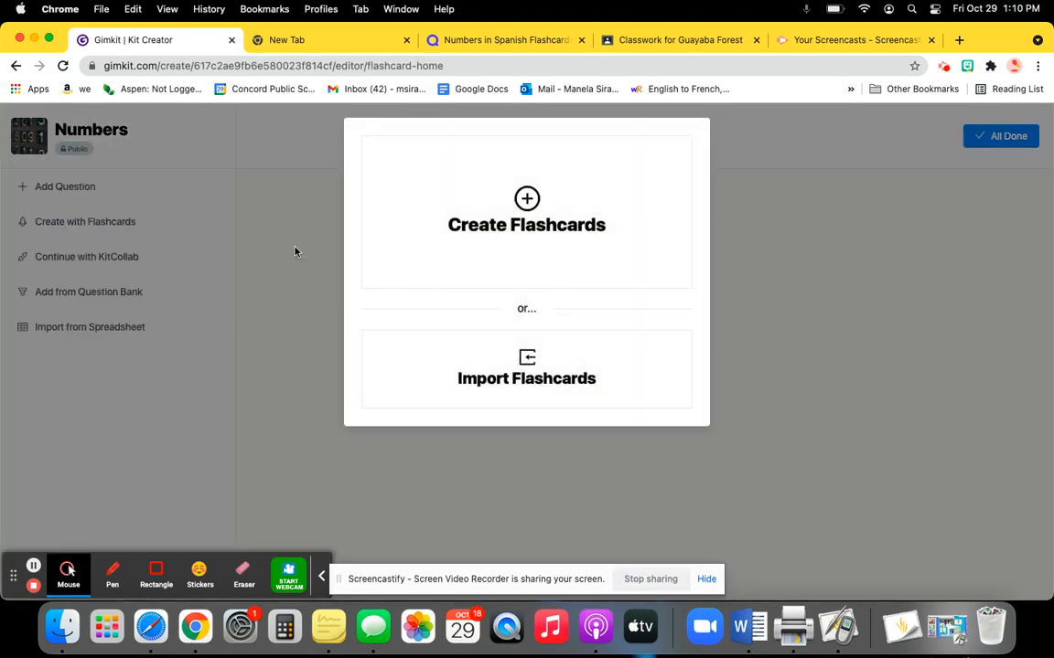
{"action": "mouse_move", "coordinate": [522, 357]}
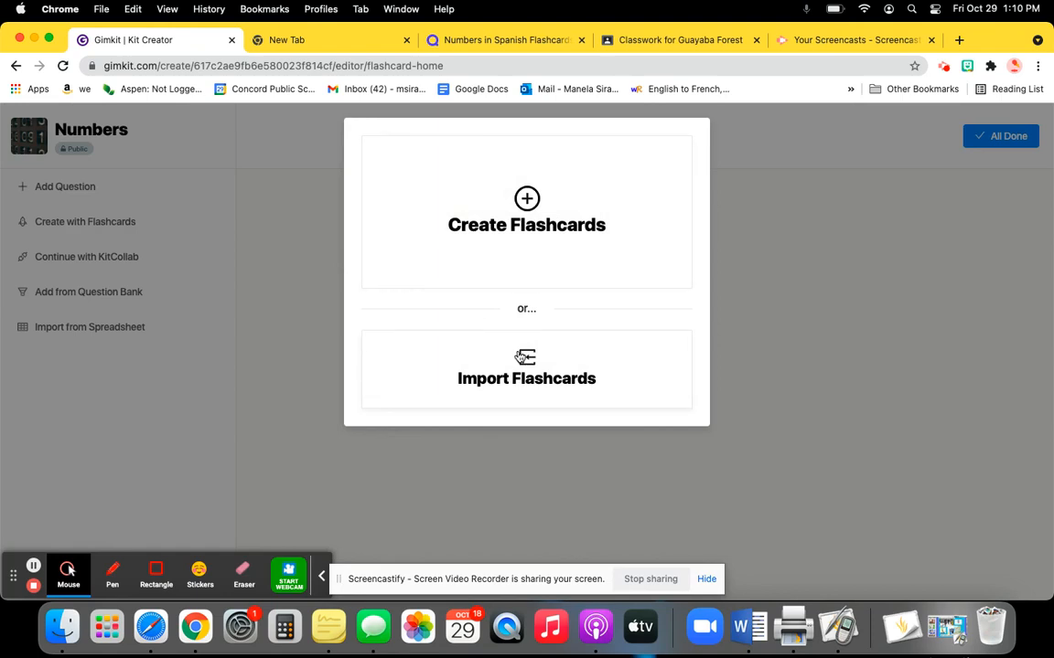
{"action": "left_click", "coordinate": [527, 369]}
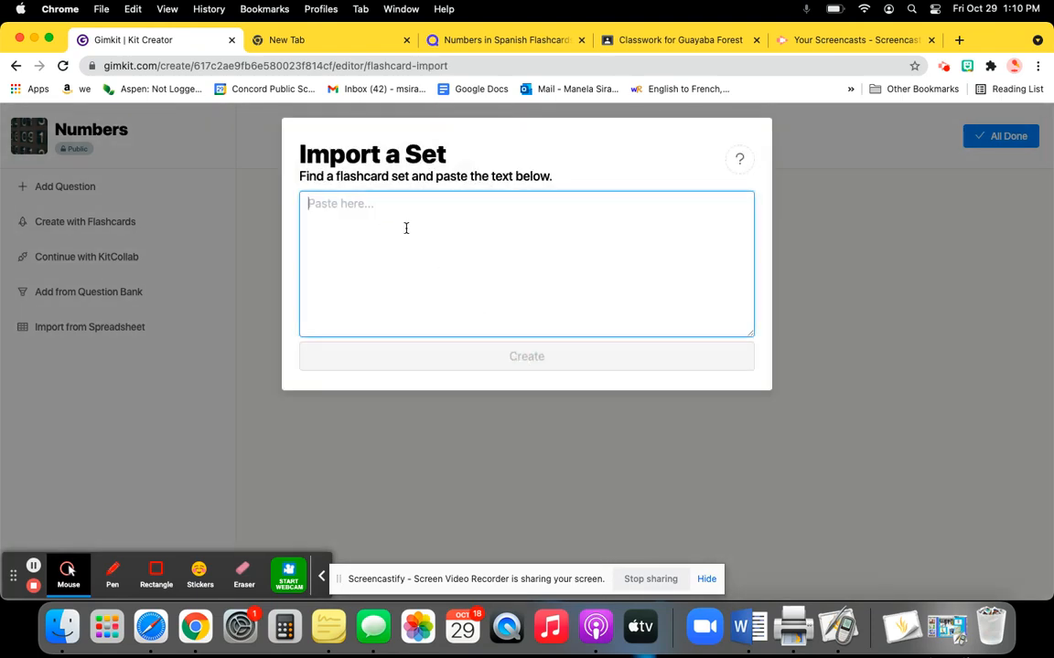
Paste the Quizlet text (e.g. '30 treinta'), create the questions, and return to Kits.
{"action": "type", "text": "30\ttreinta"}
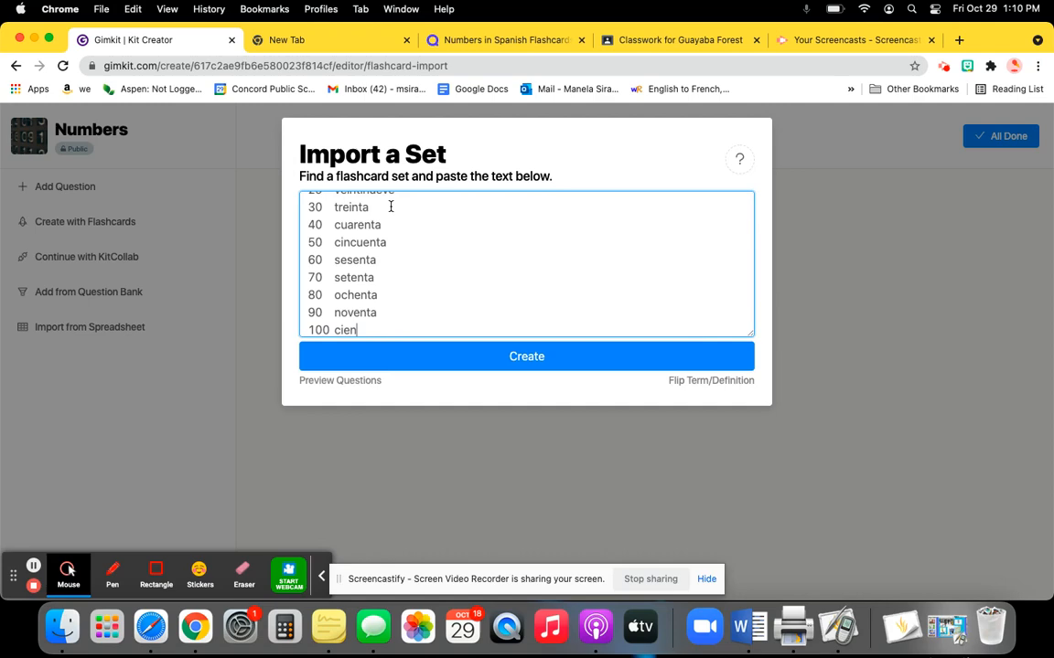
{"action": "mouse_move", "coordinate": [497, 343]}
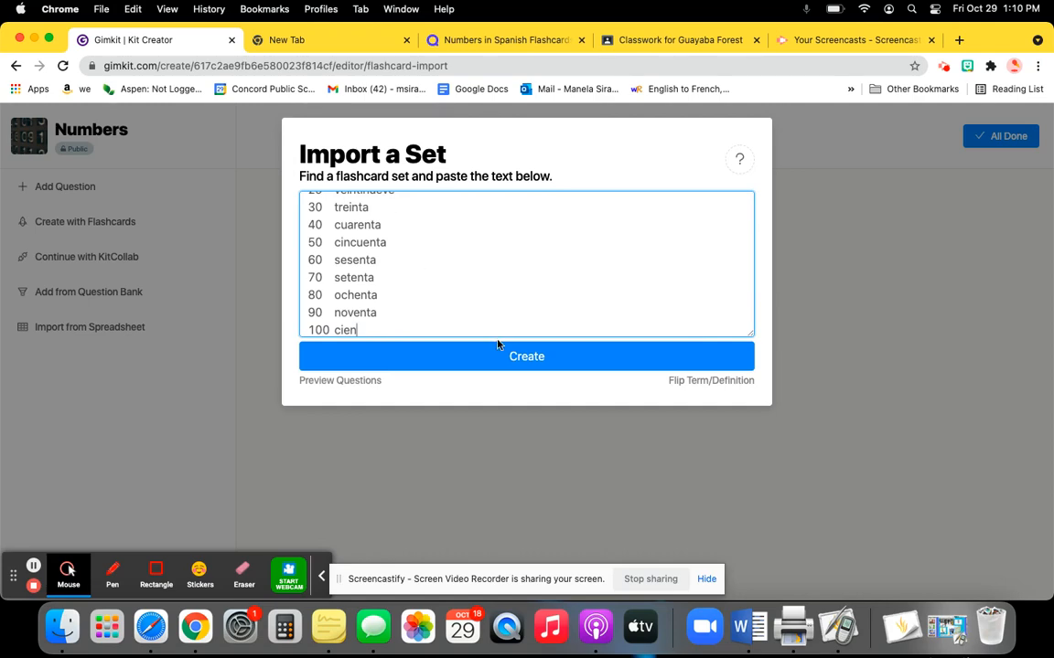
{"action": "left_click", "coordinate": [527, 355]}
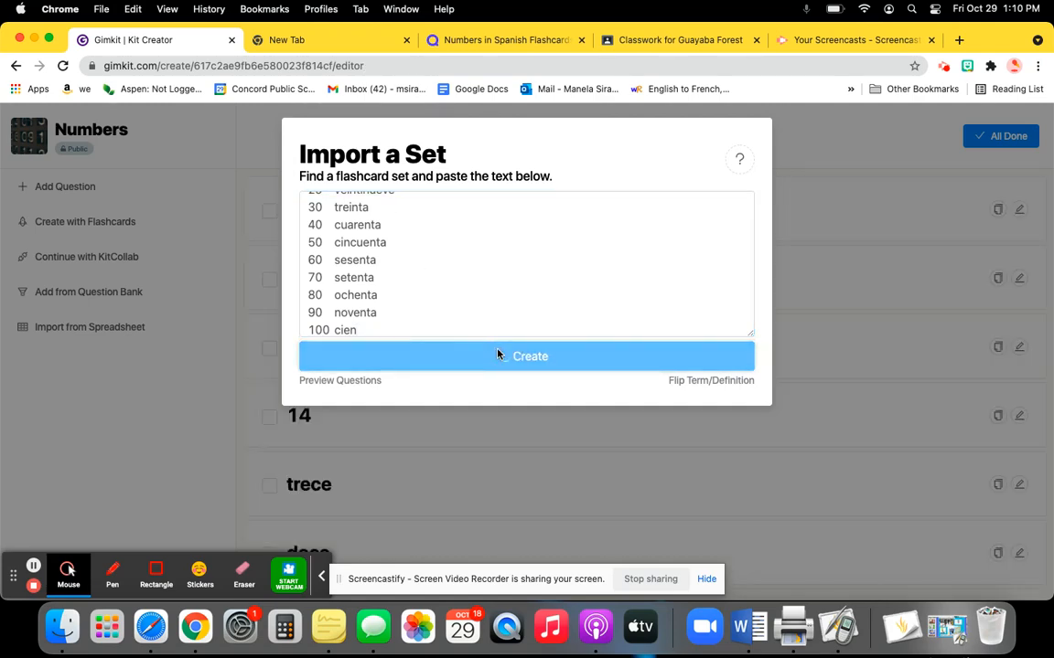
{"action": "left_click", "coordinate": [525, 355]}
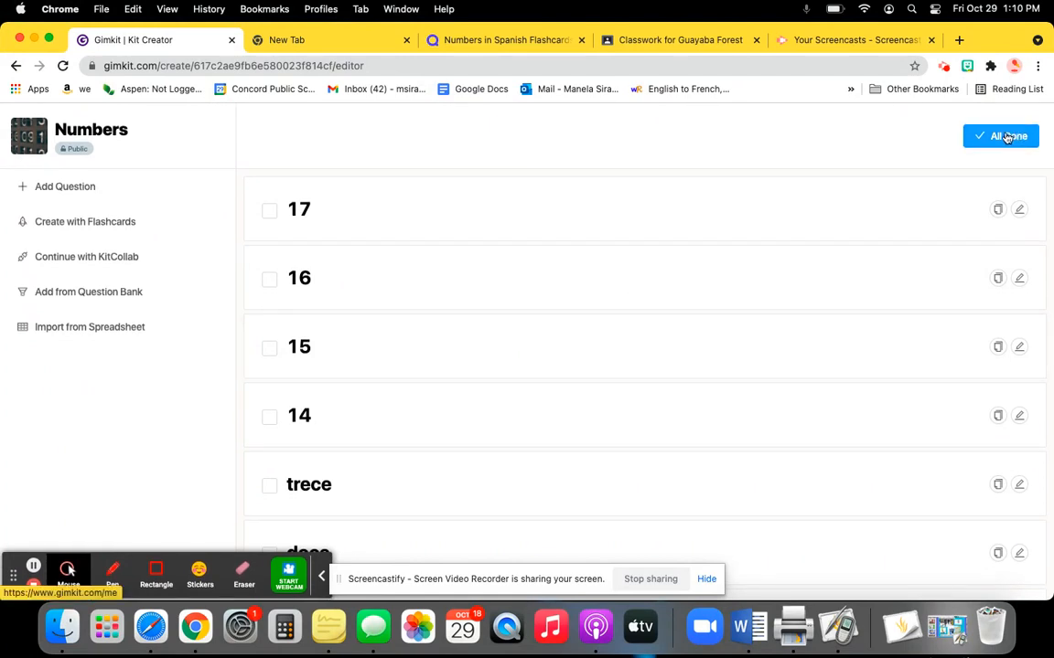
{"action": "left_click", "coordinate": [1026, 136]}
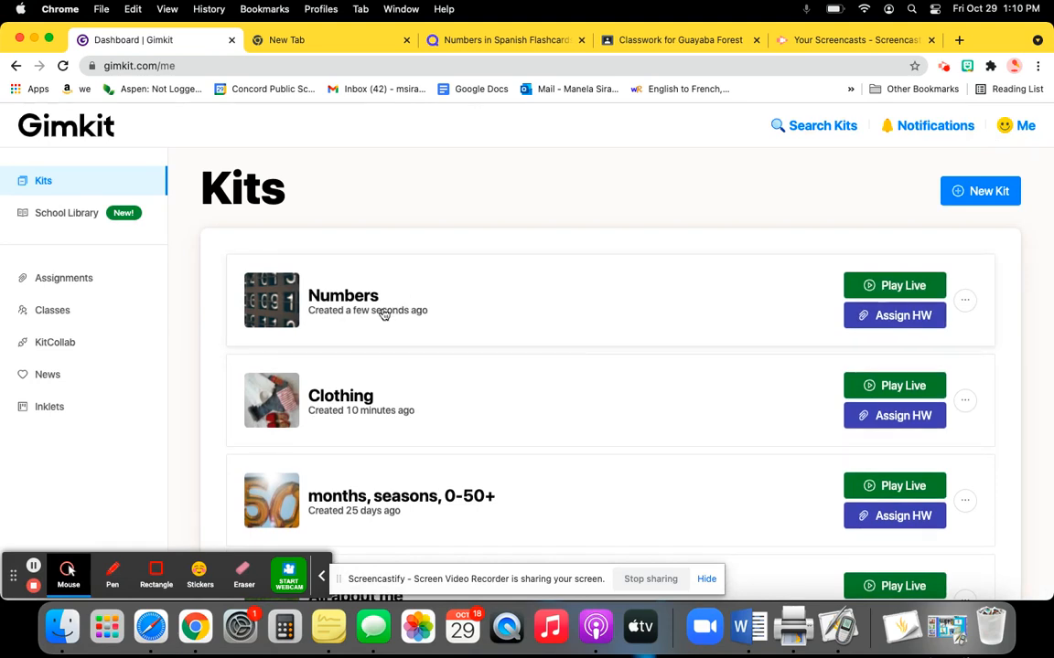
{"action": "mouse_move", "coordinate": [391, 319]}
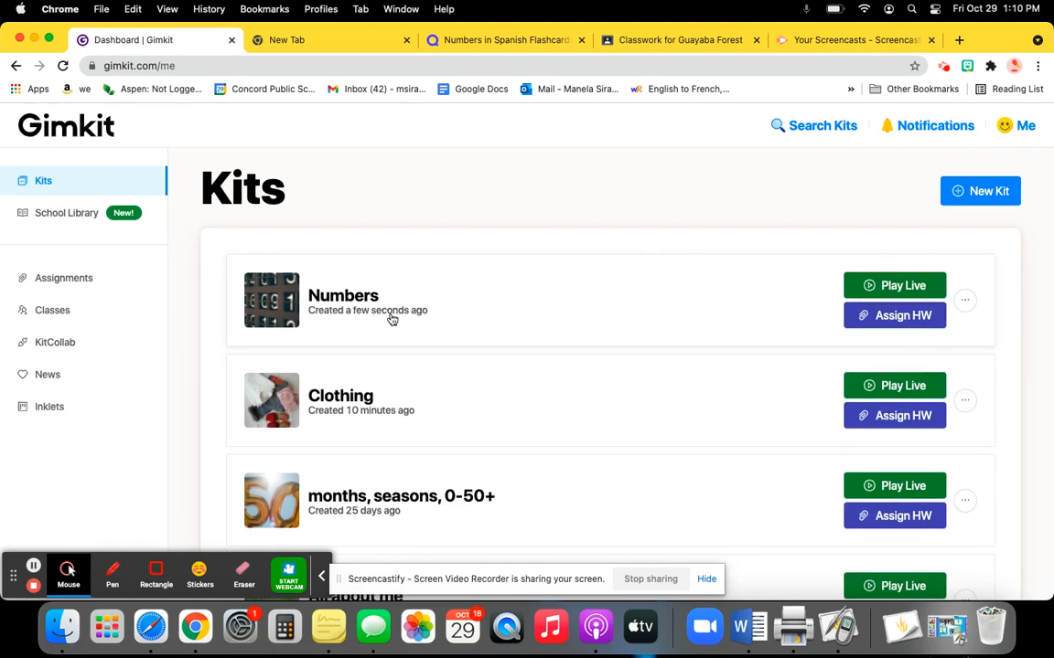